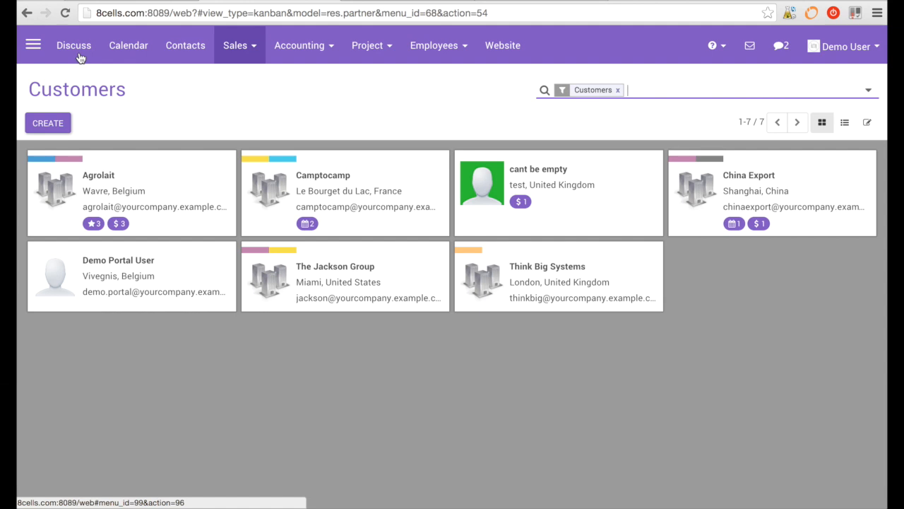
mouse_move(206, 366)
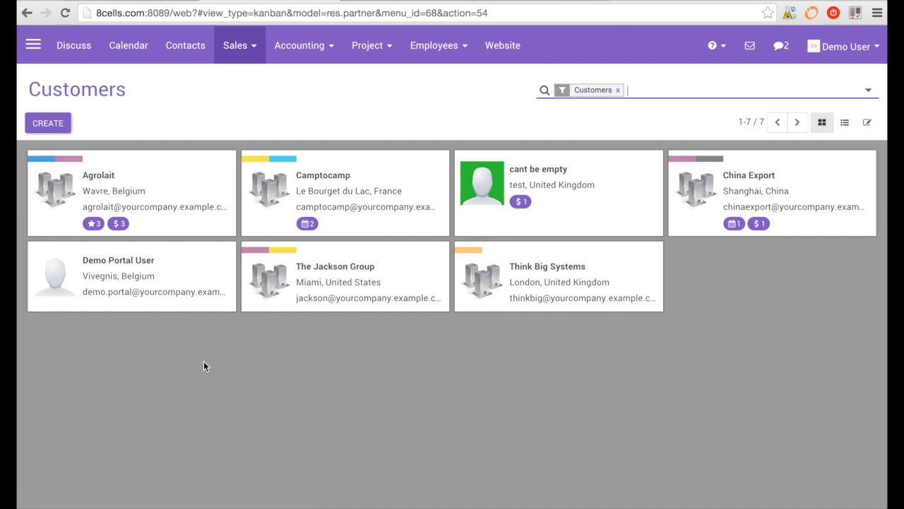
mouse_move(280, 432)
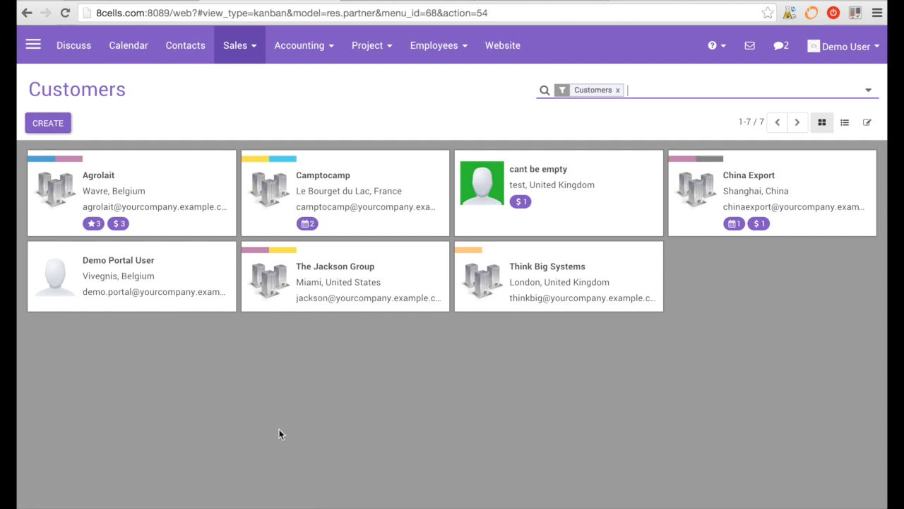
mouse_move(215, 404)
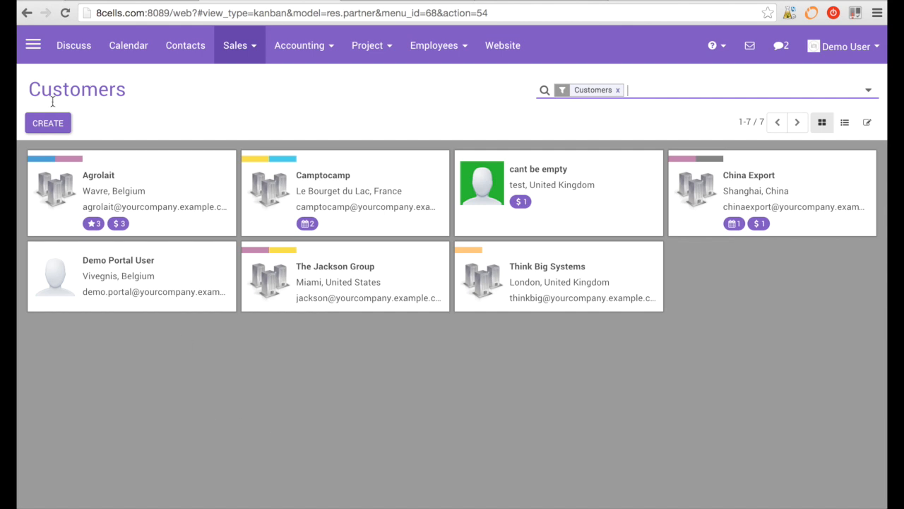
mouse_move(148, 102)
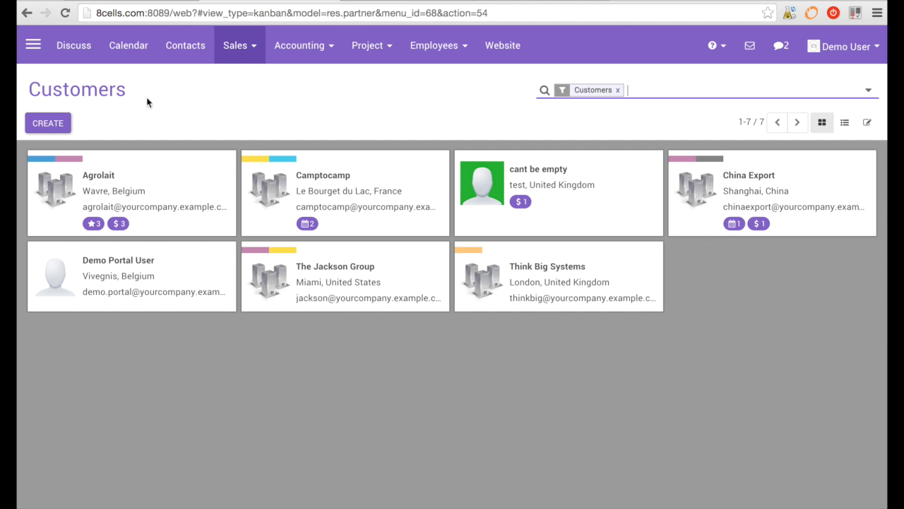
mouse_move(436, 395)
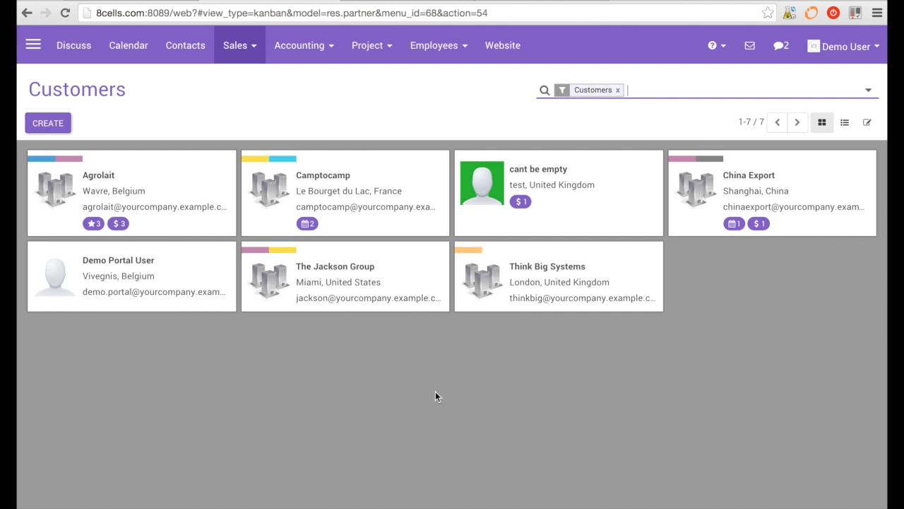
mouse_move(154, 3)
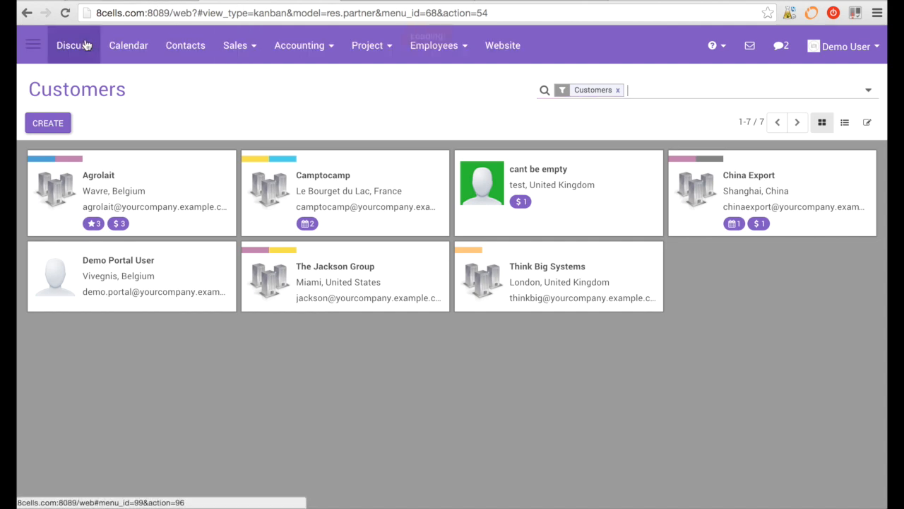
Visit the Discuss inbox, the meetings Calendar and the 42-record Contacts list, then the Sales menu
click(74, 45)
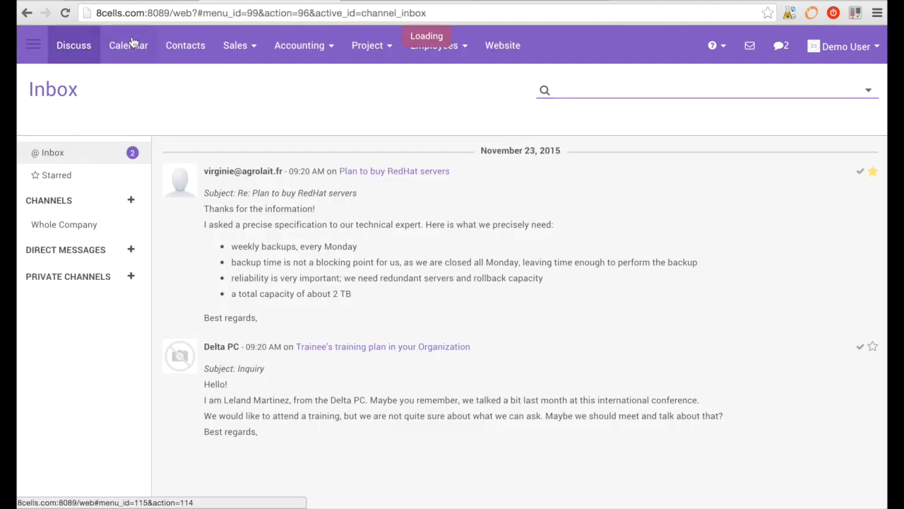
click(129, 45)
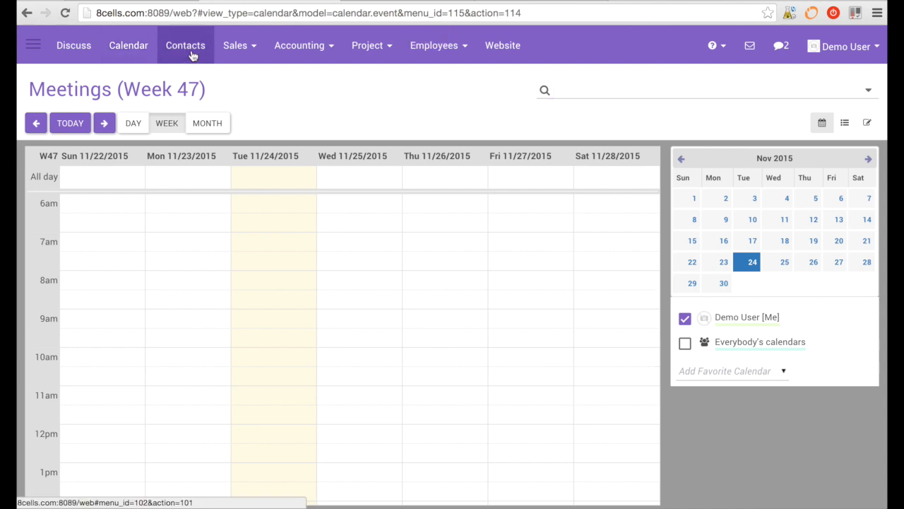
click(185, 45)
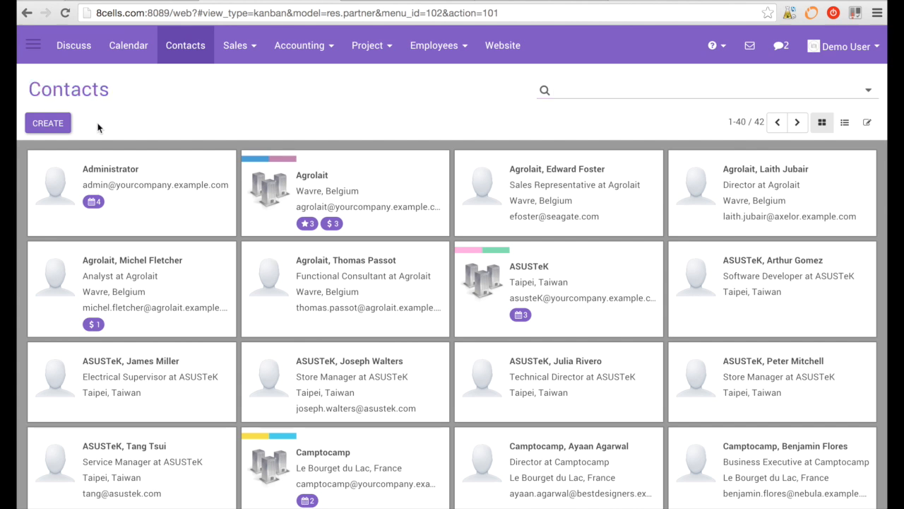
mouse_move(90, 120)
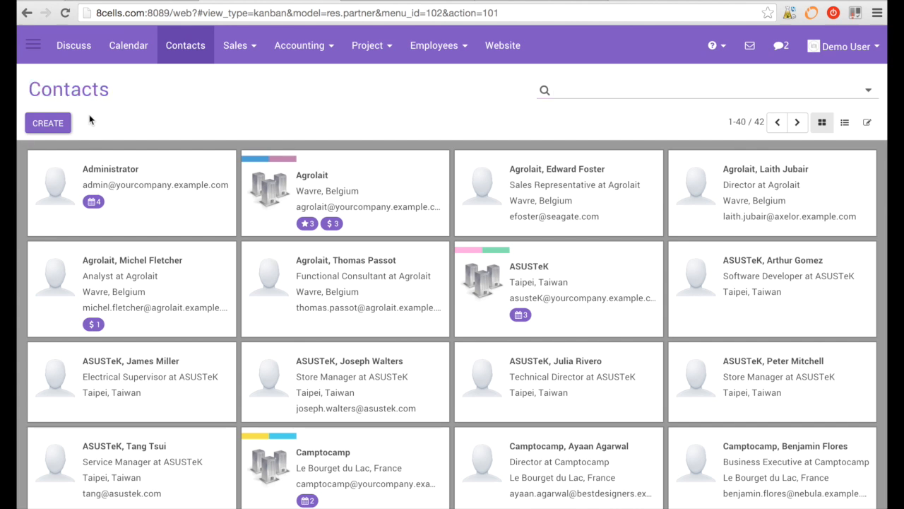
click(234, 45)
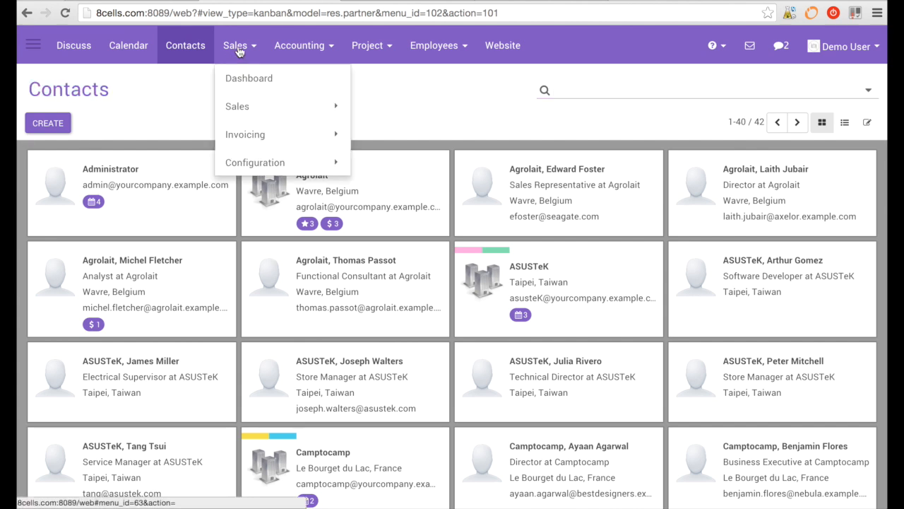
mouse_move(249, 77)
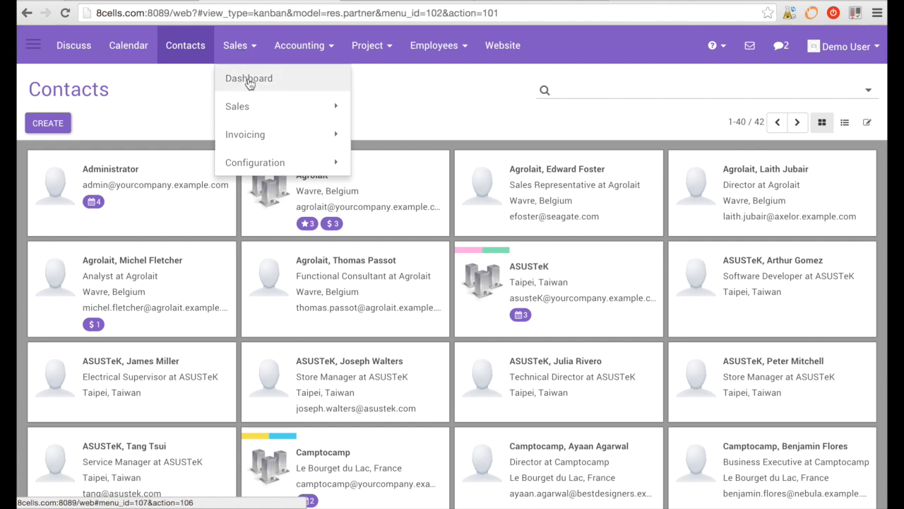
View the Sales dashboard, then the Customers list of seven companies
click(249, 77)
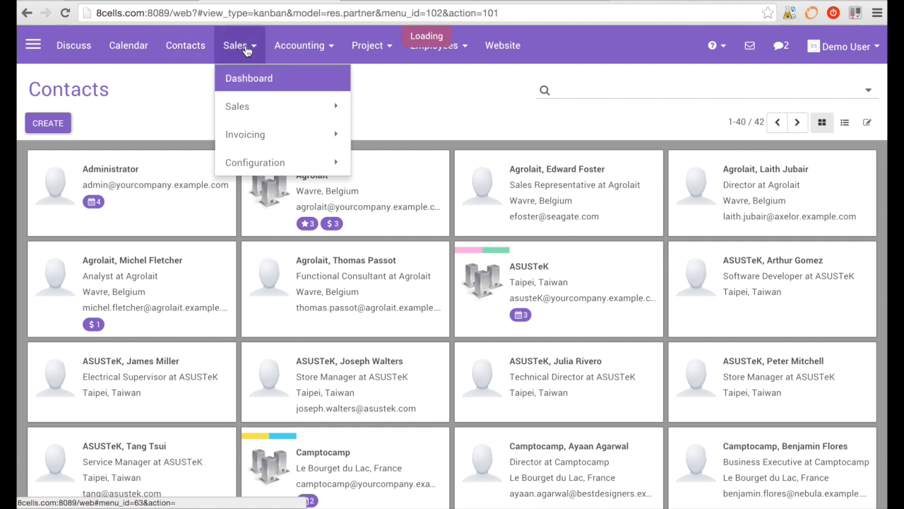
click(249, 78)
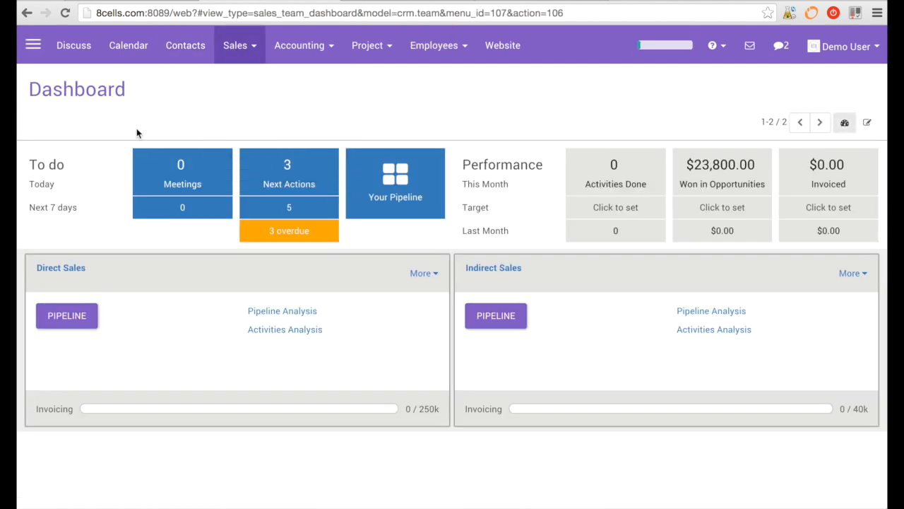
mouse_move(396, 106)
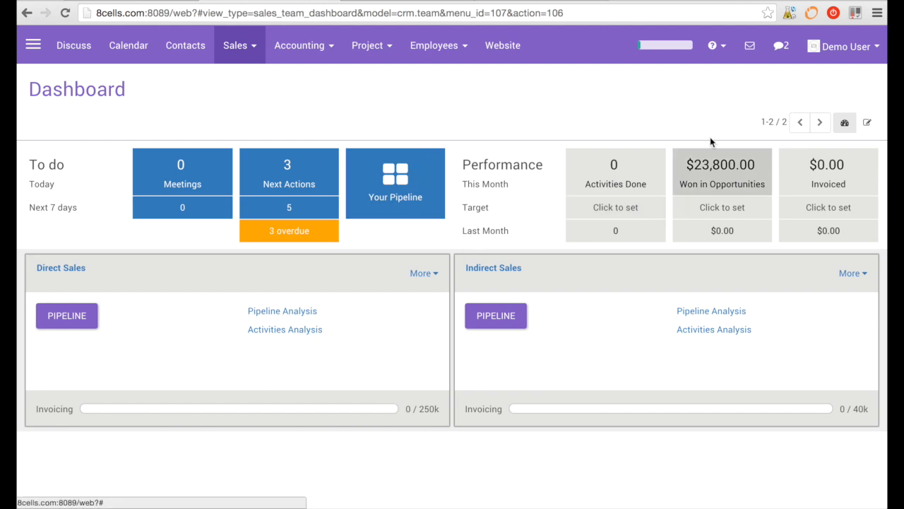
mouse_move(354, 465)
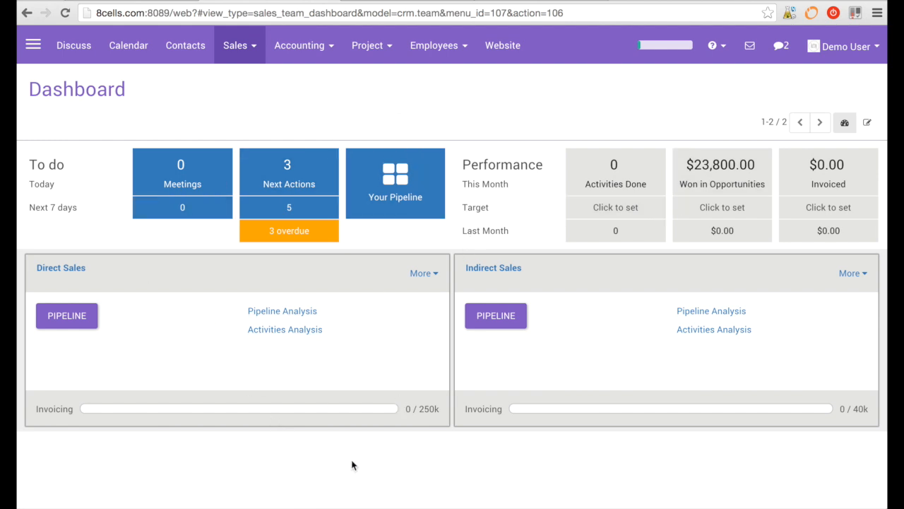
click(234, 45)
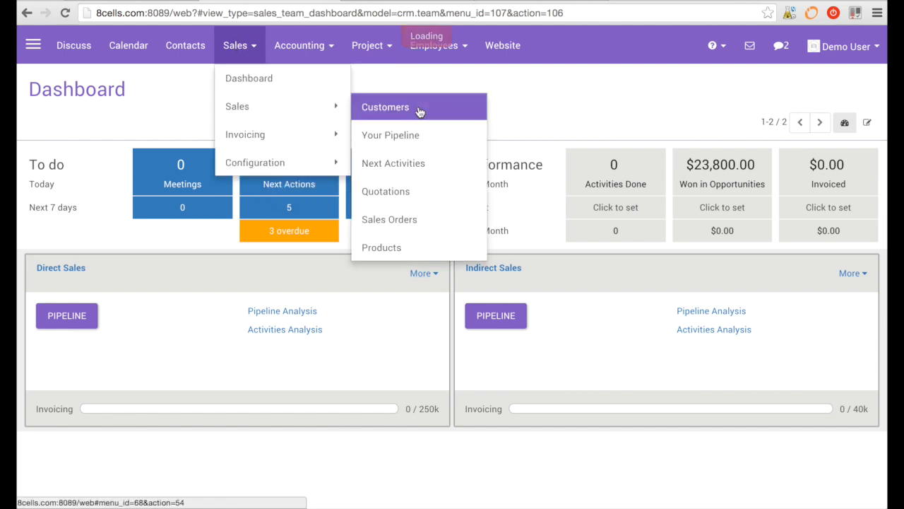
click(384, 108)
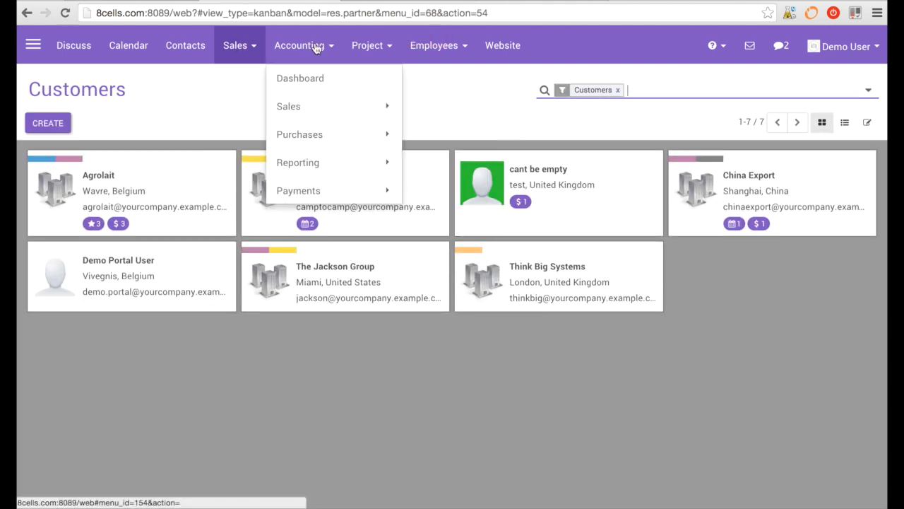
mouse_move(288, 106)
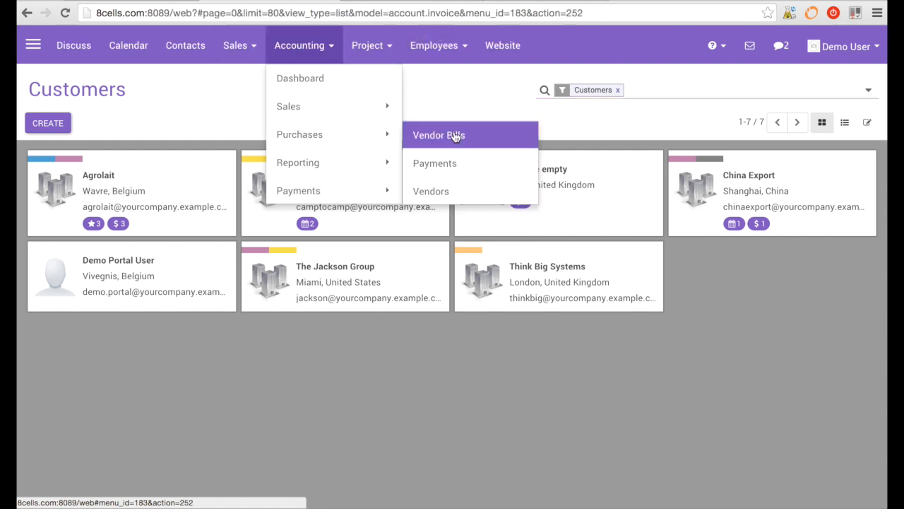
View the empty Vendor Bills list and the Tasks Analysis pivot totalling 39 tasks
click(438, 136)
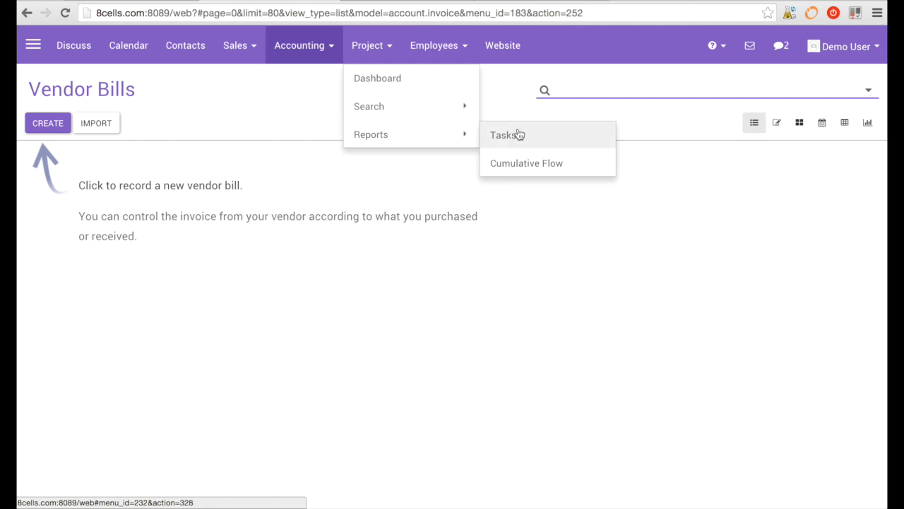
click(505, 135)
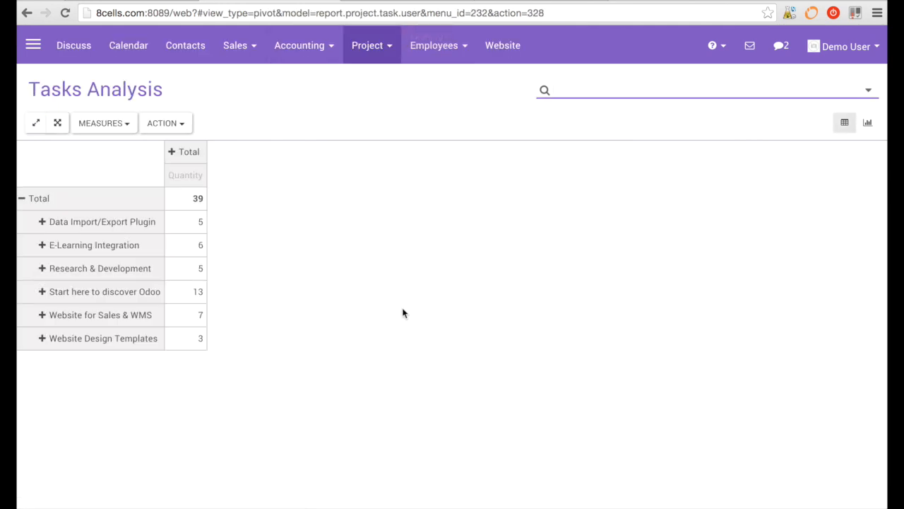
mouse_move(34, 44)
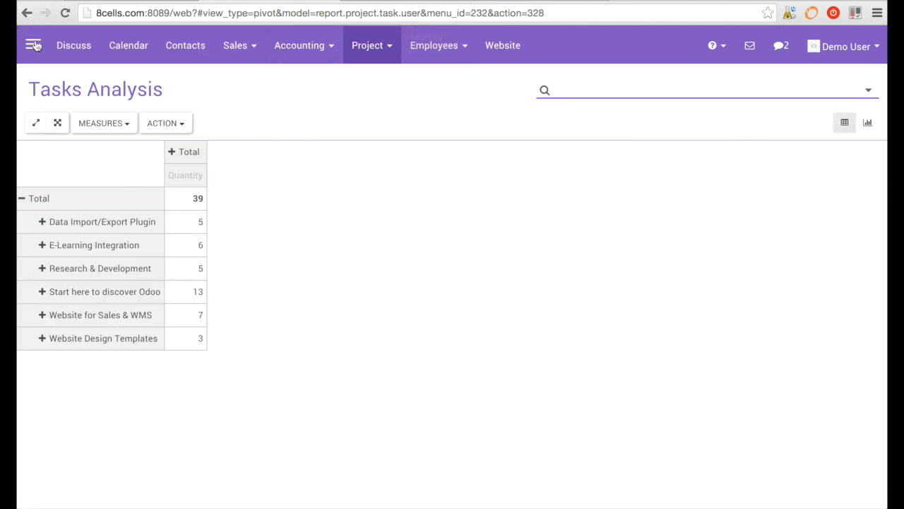
click(434, 45)
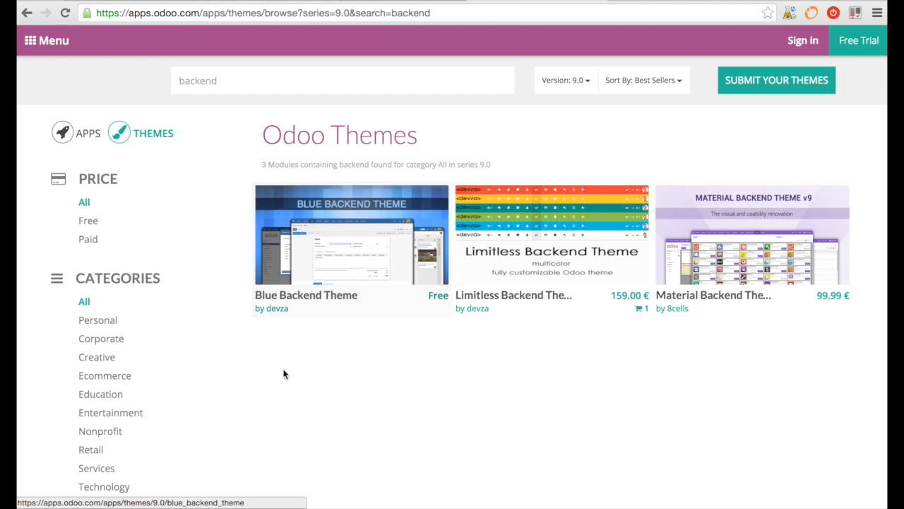
mouse_move(440, 304)
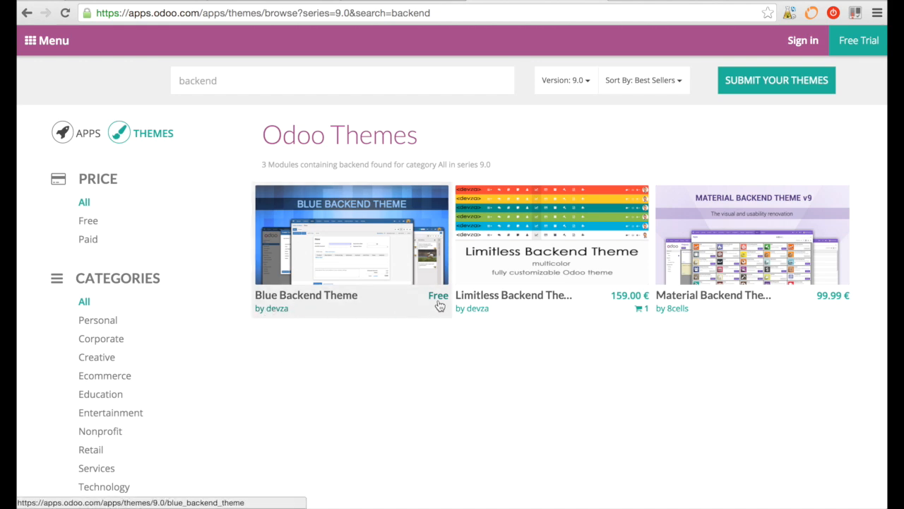
mouse_move(305, 338)
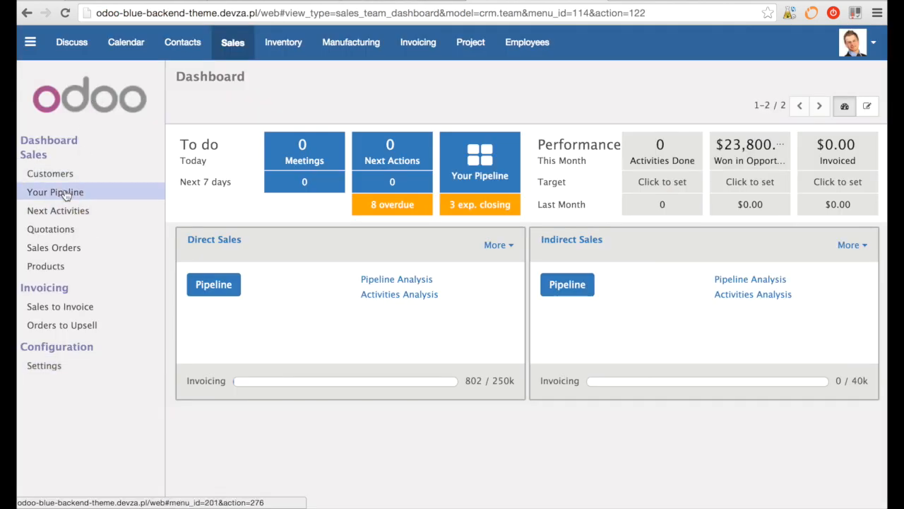
mouse_move(68, 310)
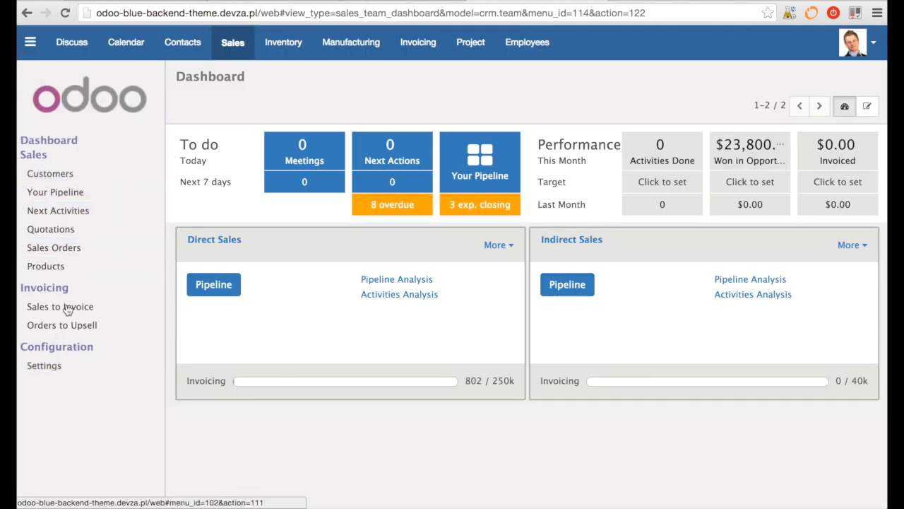
mouse_move(79, 395)
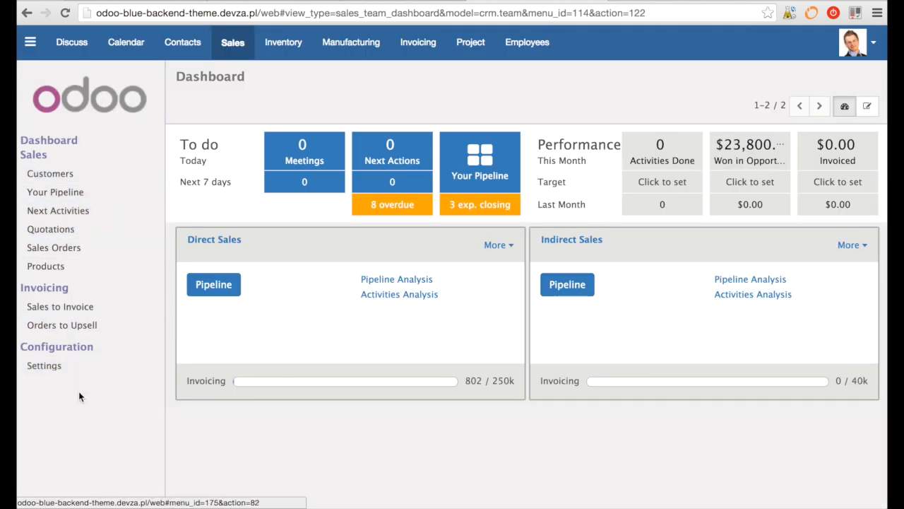
mouse_move(481, 175)
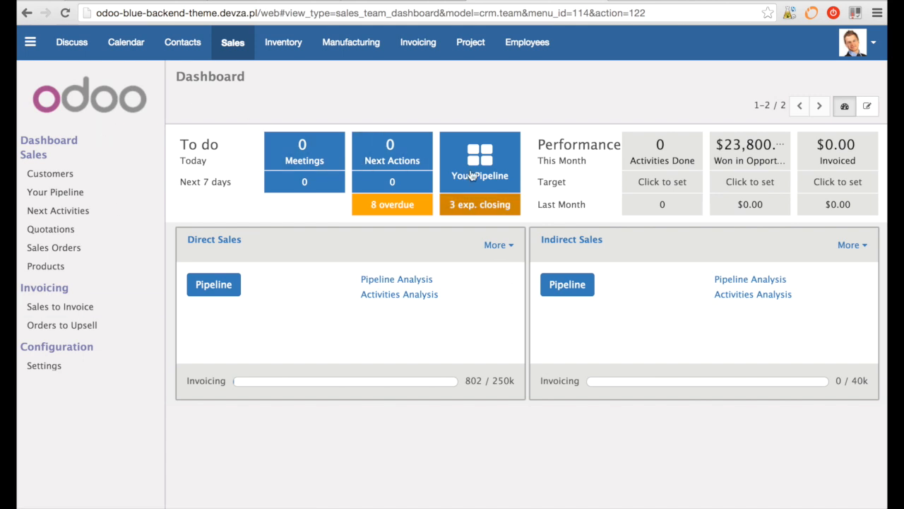
mouse_move(126, 42)
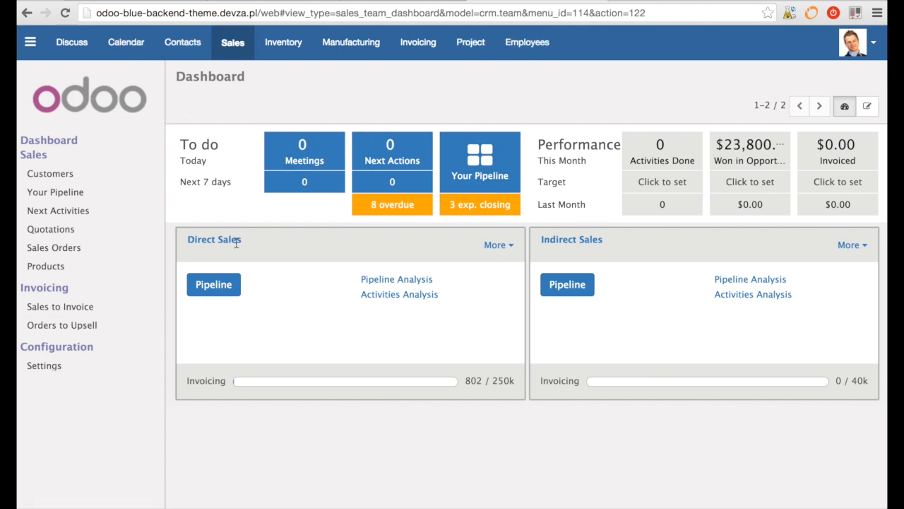
mouse_move(625, 299)
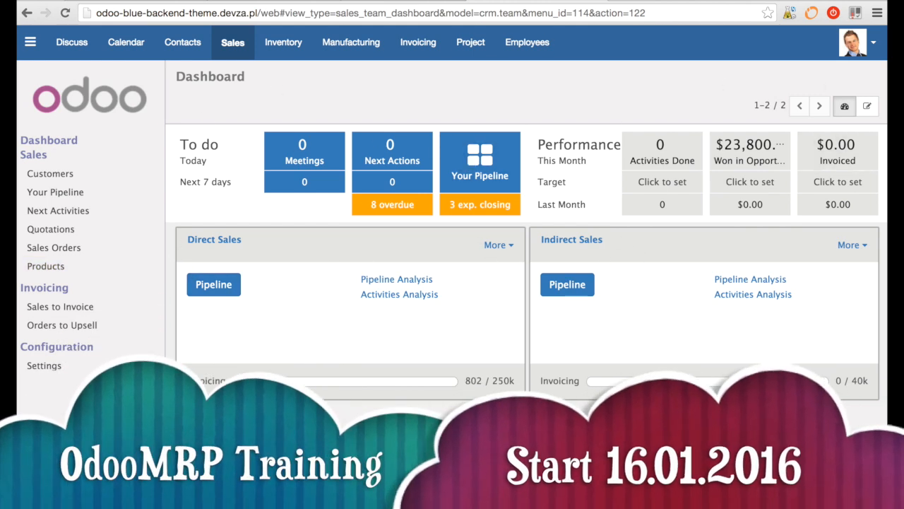
Switch from the Blue theme Sales dashboard to the Inventory app
click(283, 43)
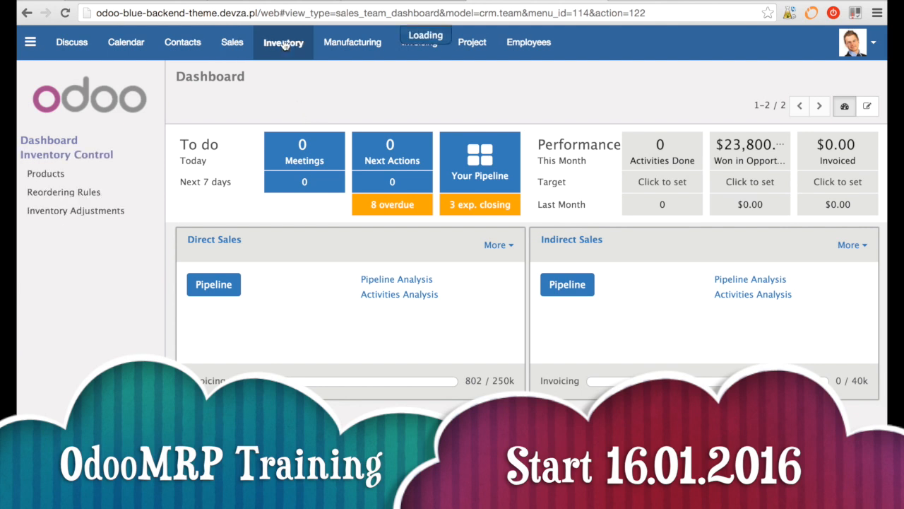
Browse the Blue theme's Inventory, Project and Invoicing apps, collapse the sidebar, then load the Limitless demo inbox
click(283, 43)
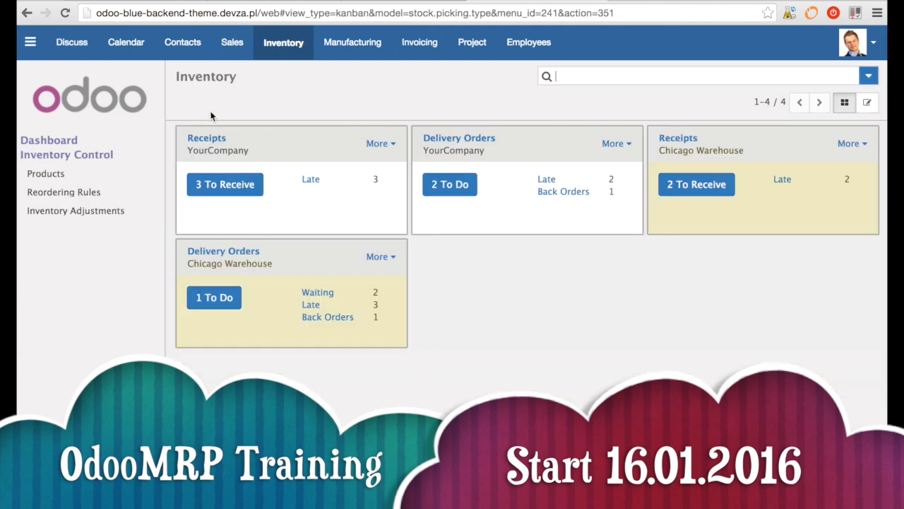
click(472, 42)
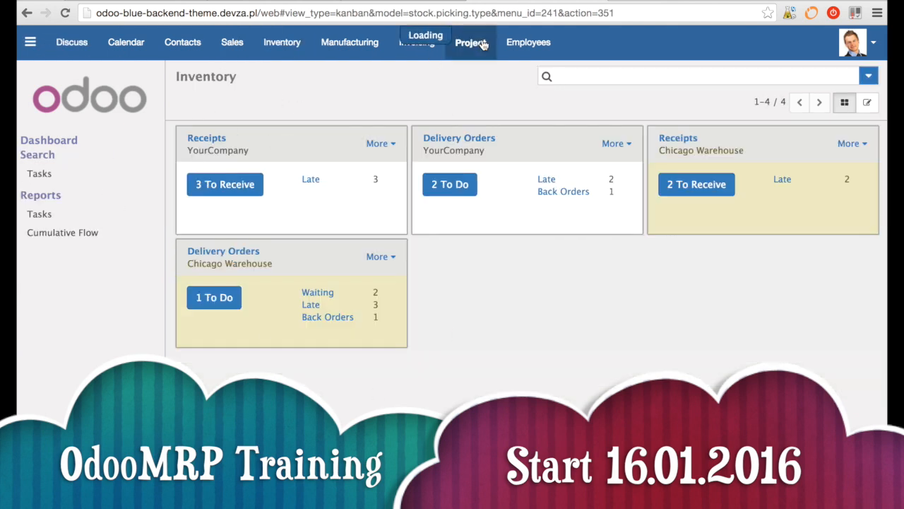
click(471, 42)
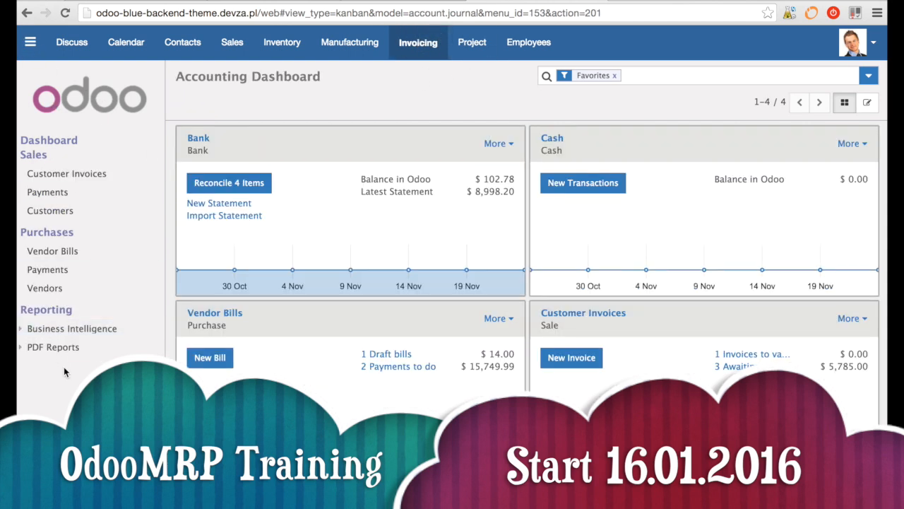
click(31, 43)
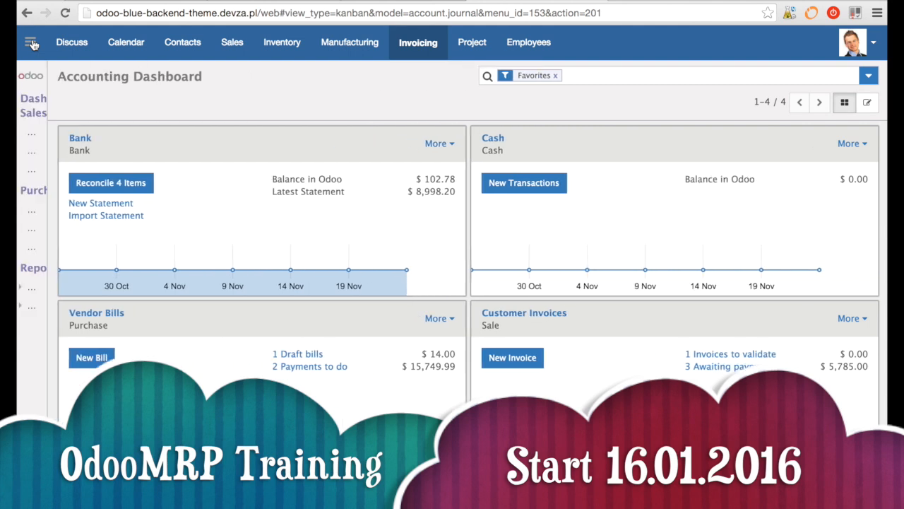
click(31, 42)
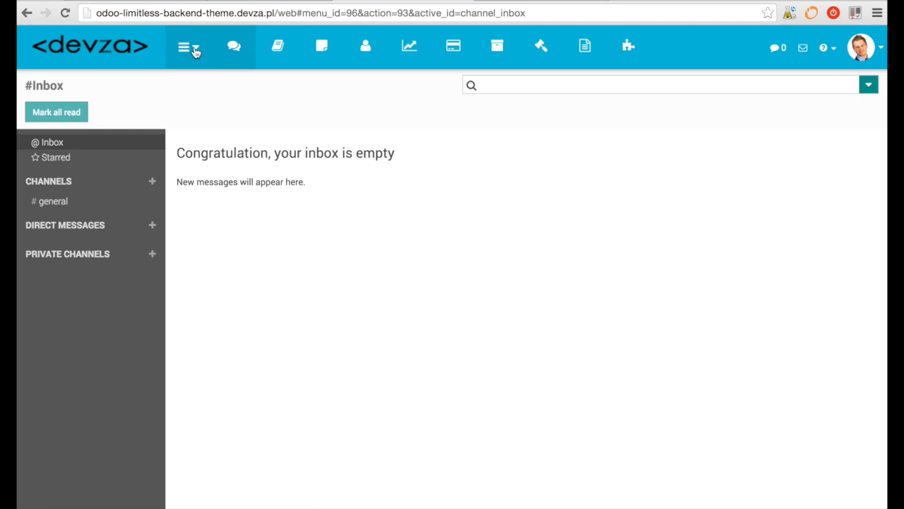
Toggle the Limitless side menu, then show the 46-record Contacts kanban
click(186, 47)
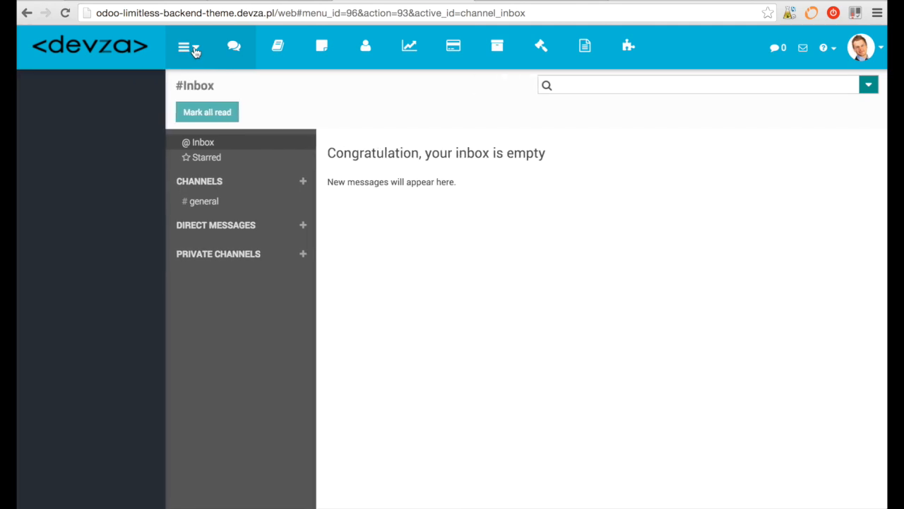
click(188, 47)
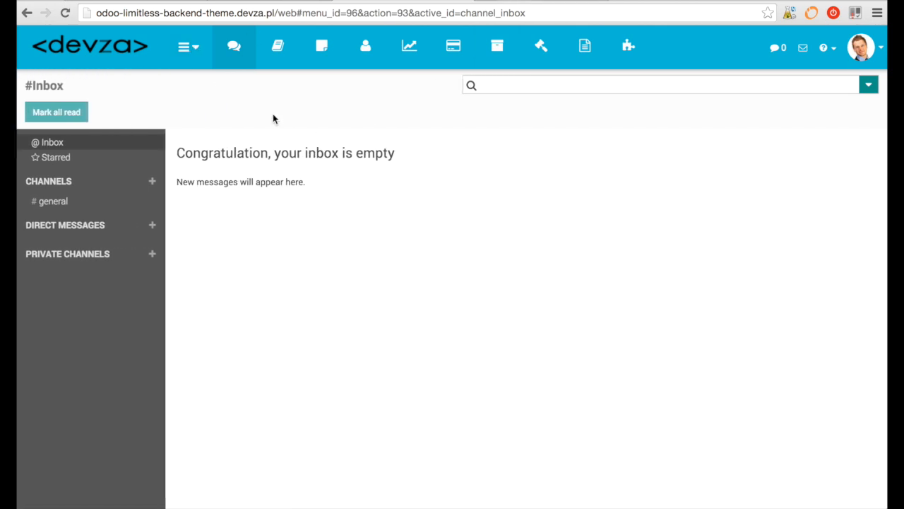
mouse_move(217, 212)
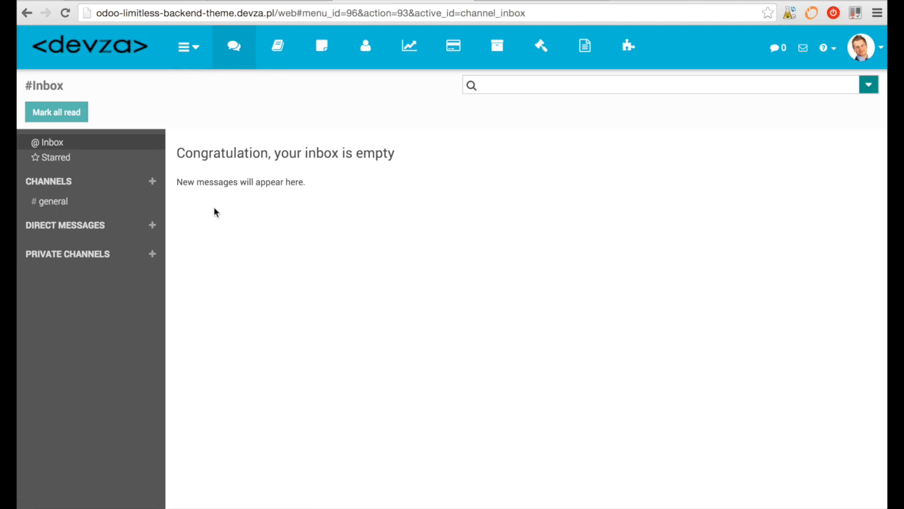
mouse_move(234, 47)
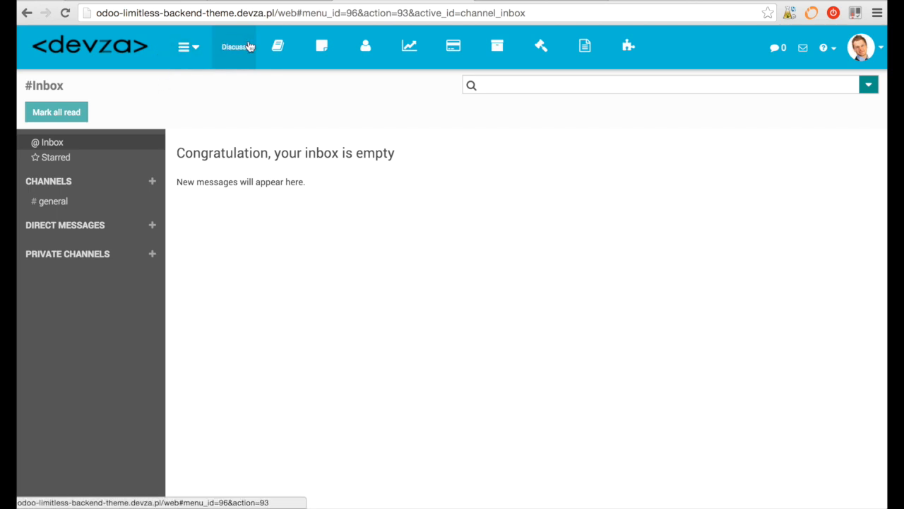
mouse_move(452, 47)
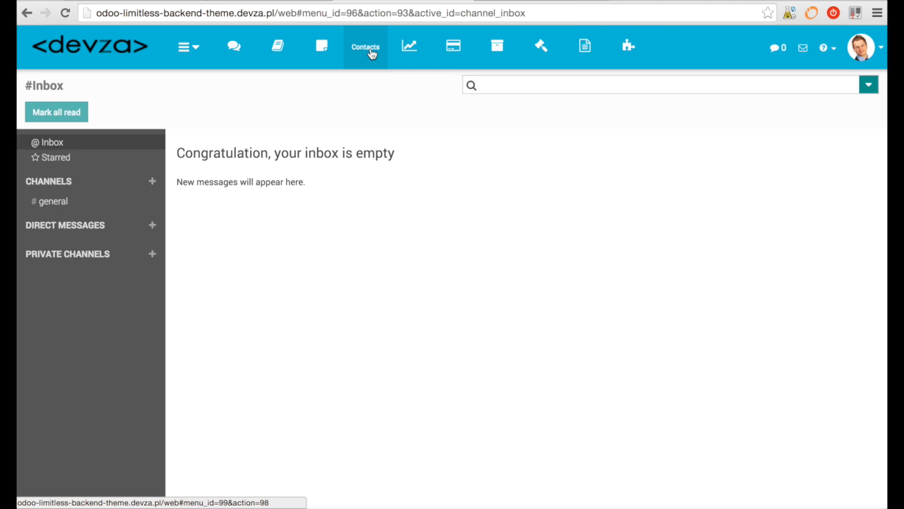
click(365, 47)
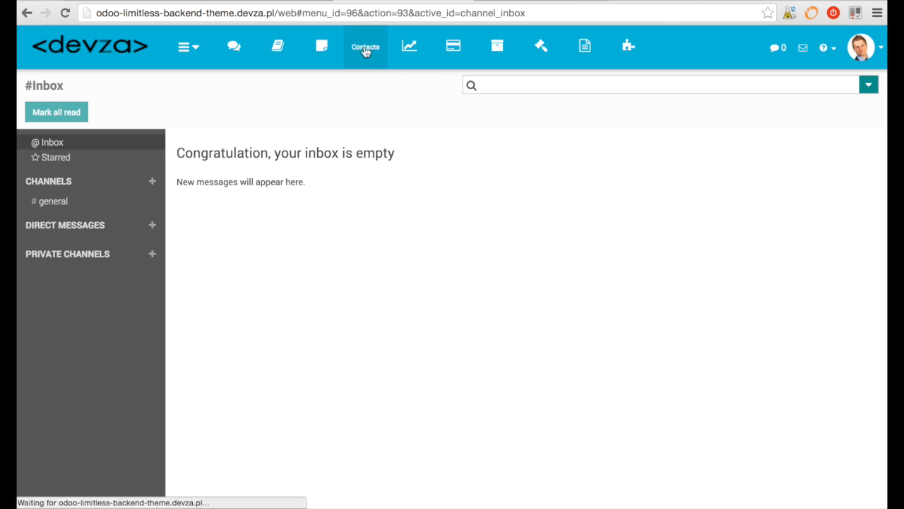
click(364, 47)
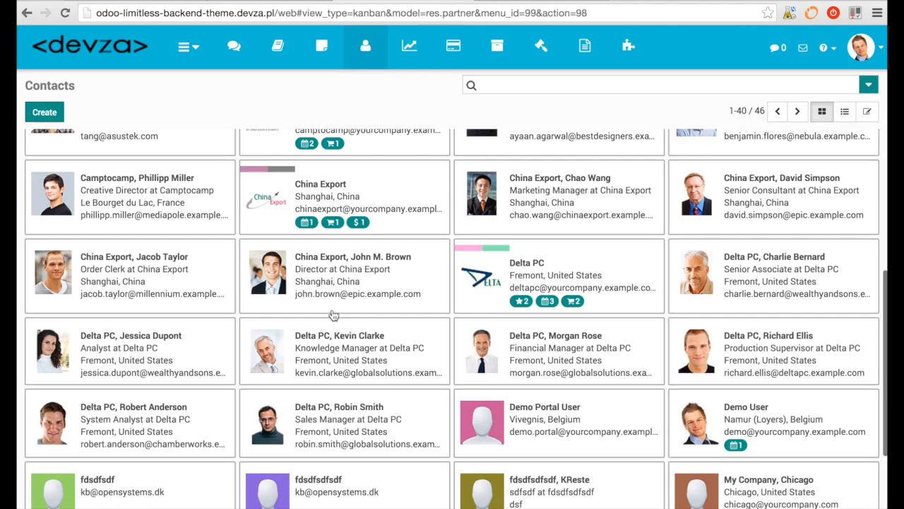
View the Limitless Sales dashboard, Requests for Quotation list and Inventory overview
scroll(up, 3)
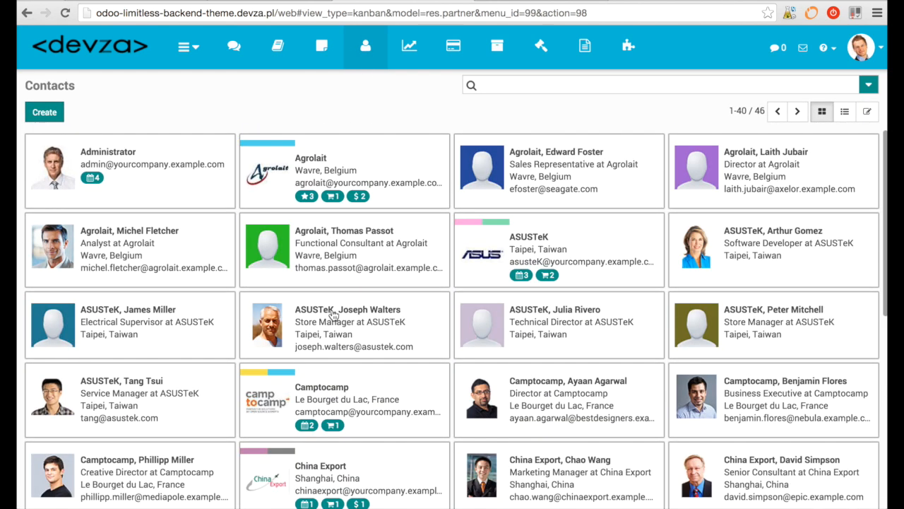
scroll(down, 3)
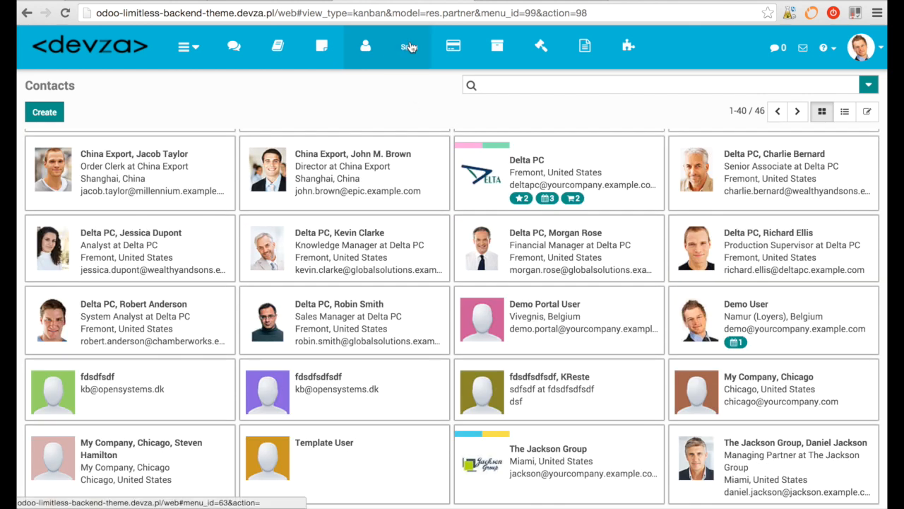
click(410, 46)
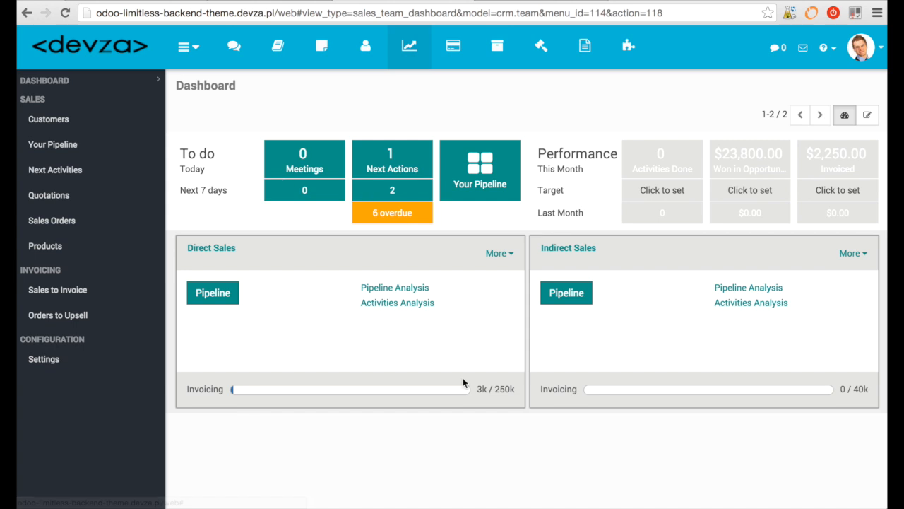
click(452, 45)
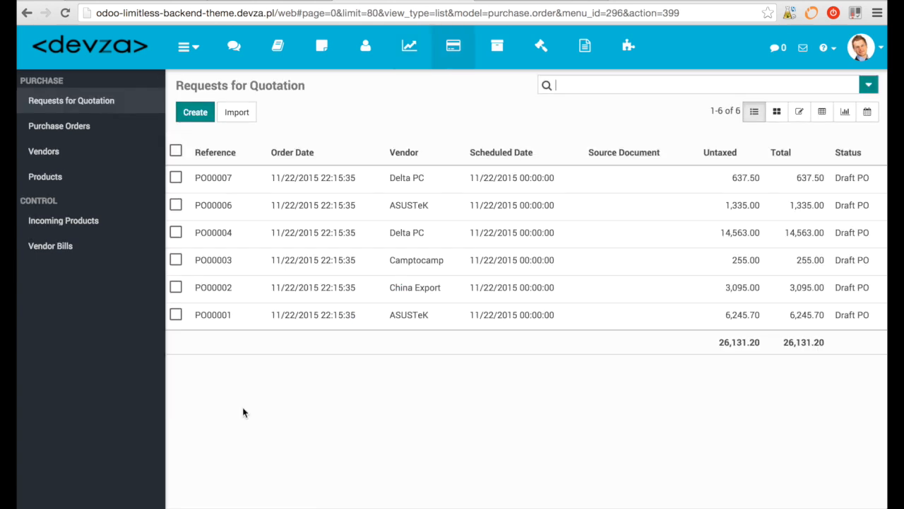
mouse_move(267, 412)
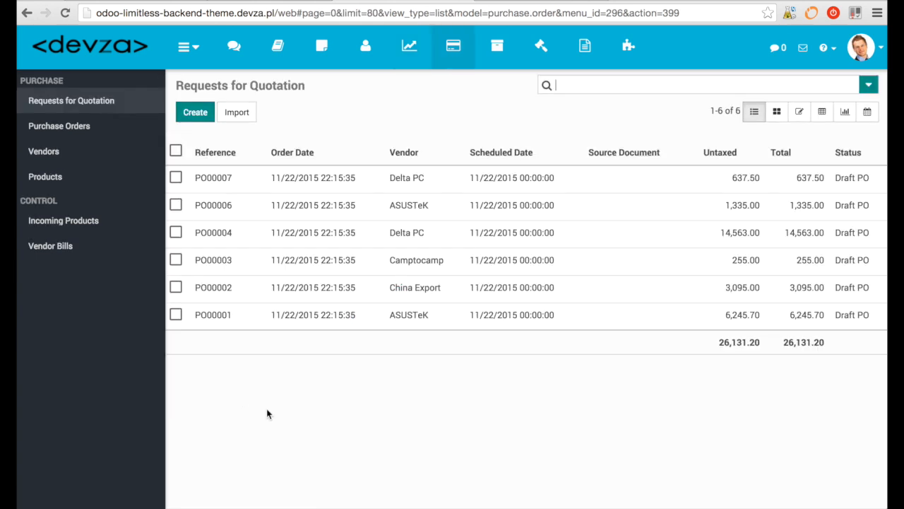
mouse_move(322, 459)
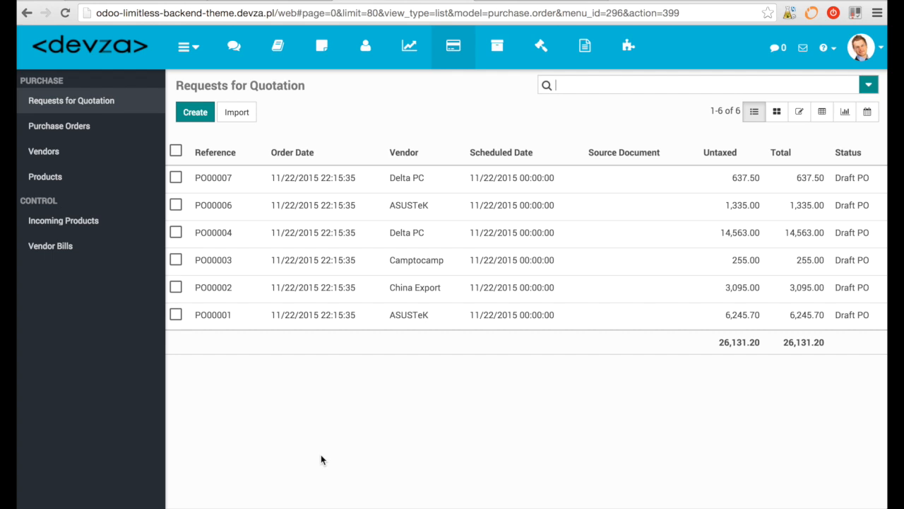
mouse_move(497, 46)
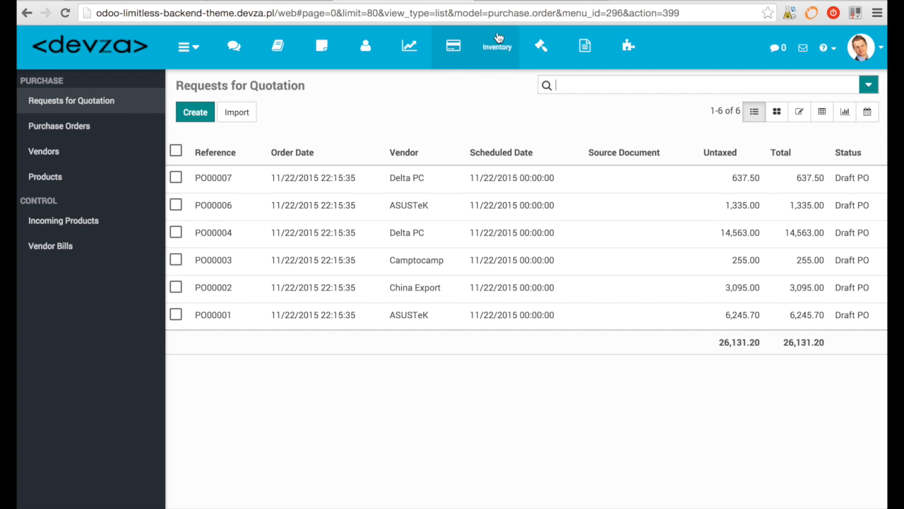
click(497, 46)
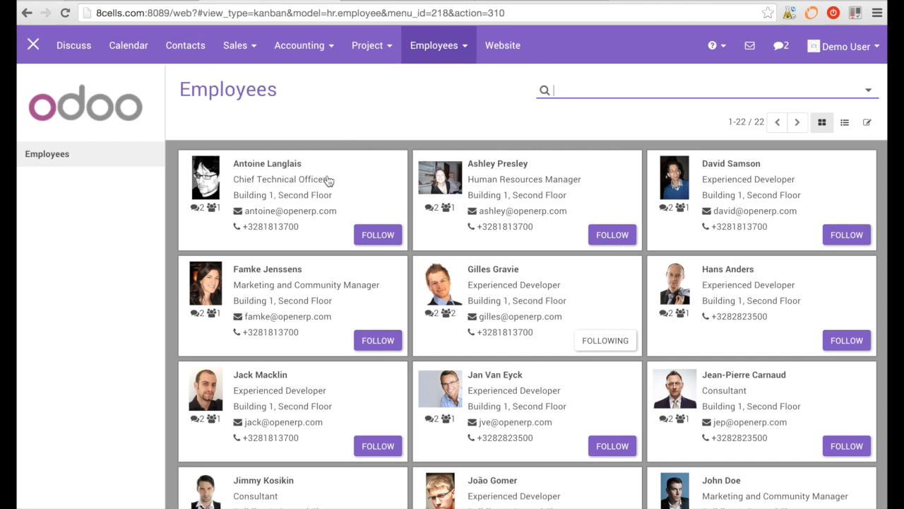
scroll(down, 3)
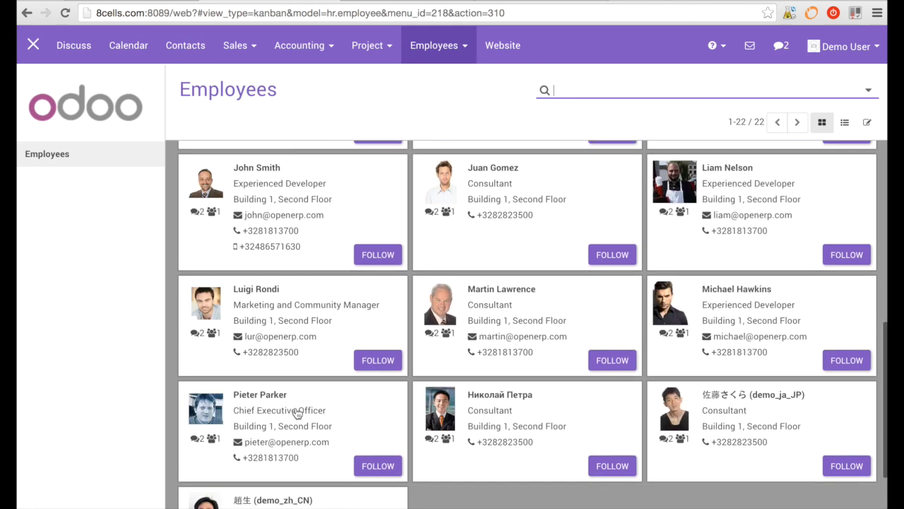
scroll(down, 3)
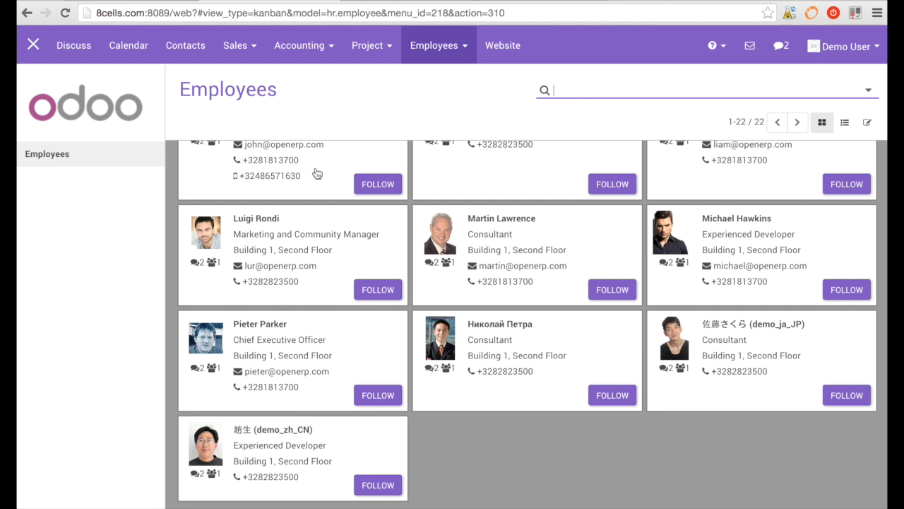
scroll(up, 3)
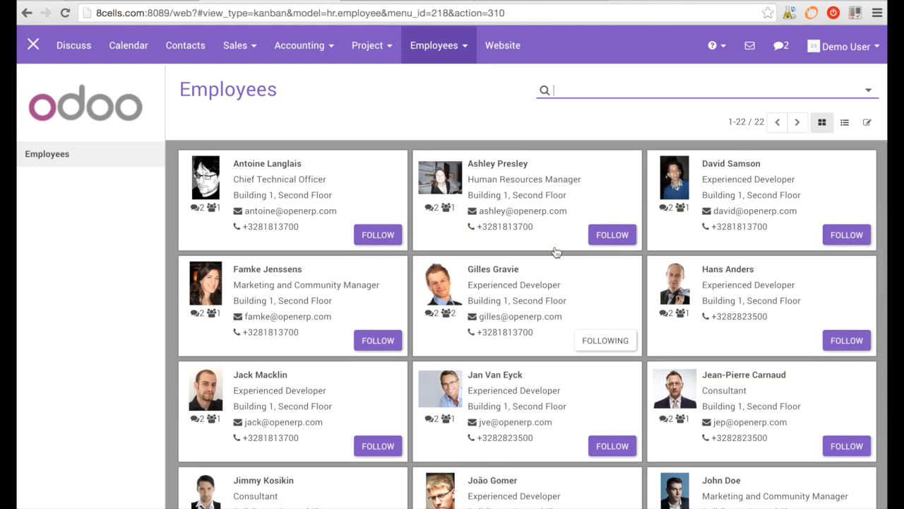
mouse_move(557, 252)
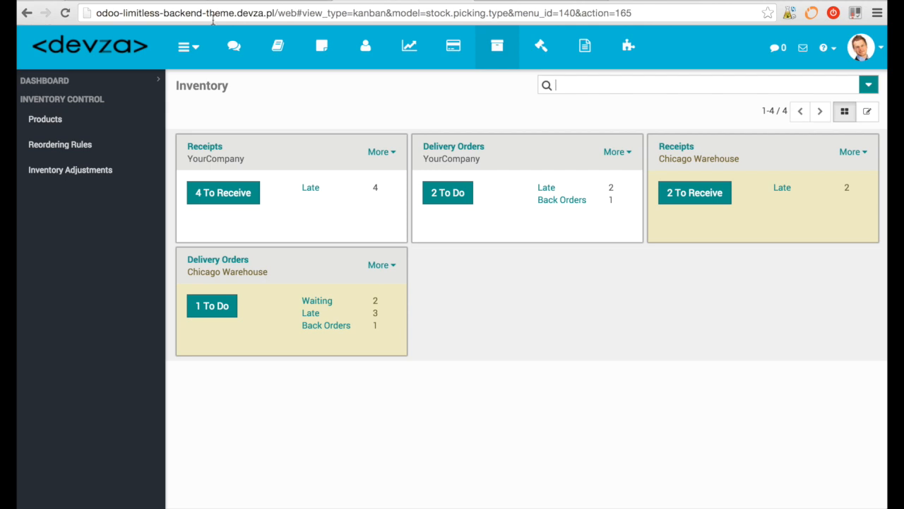
mouse_move(500, 101)
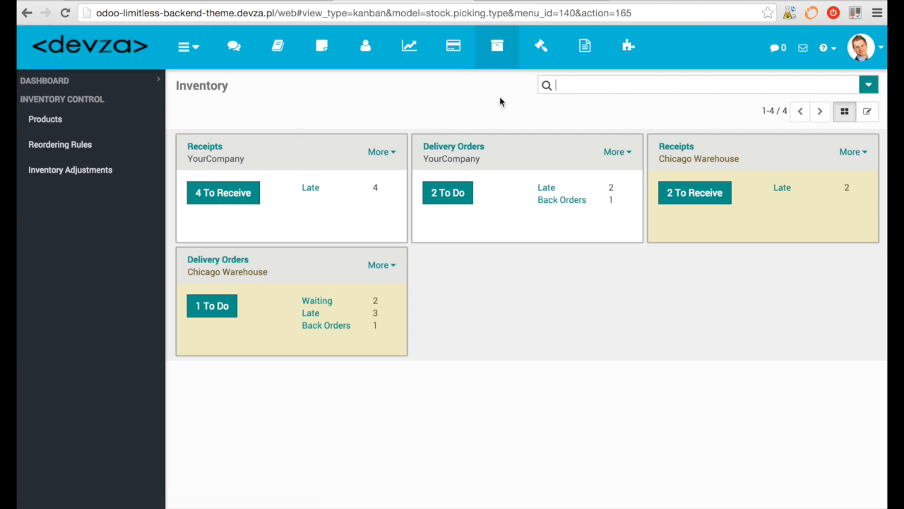
mouse_move(540, 3)
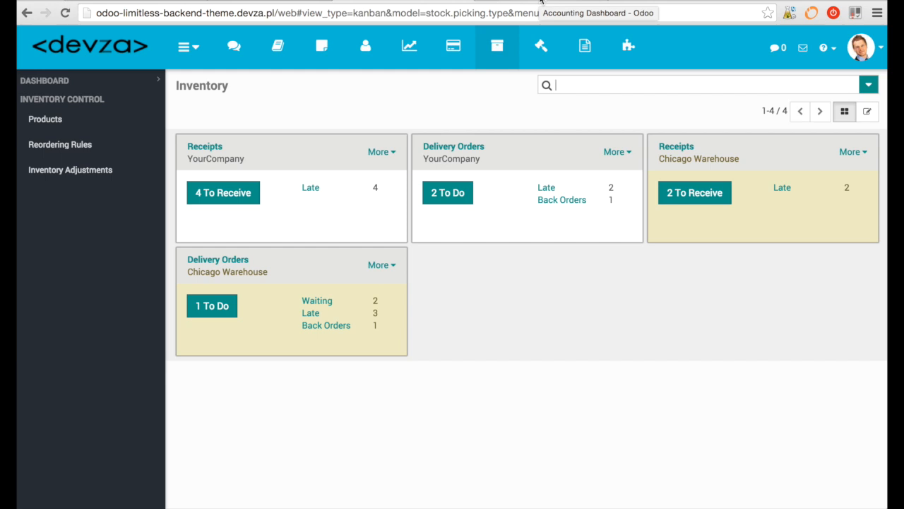
Switch to the Limitless Backend Theme Apps Store page
click(599, 13)
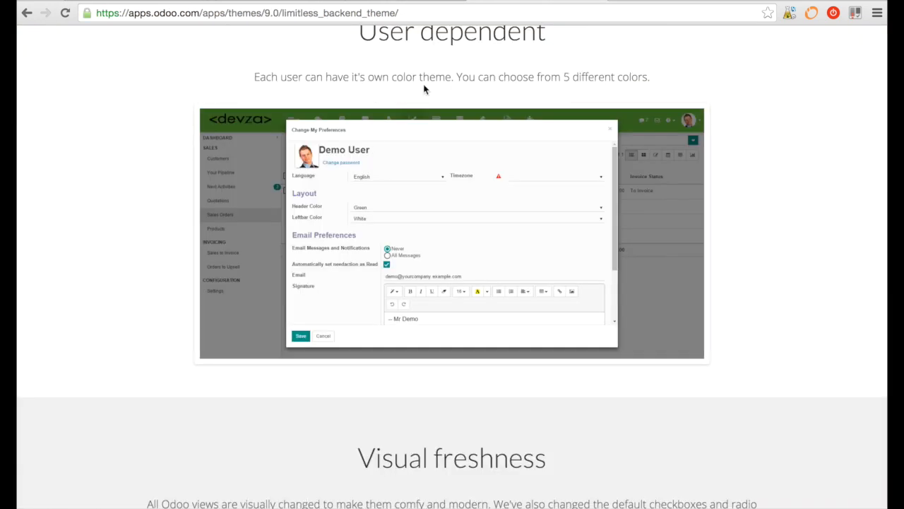
mouse_move(516, 267)
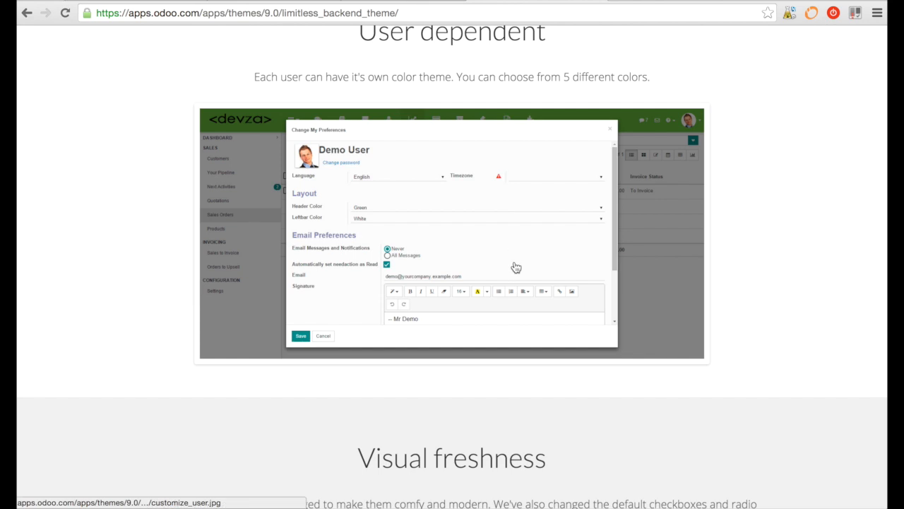
mouse_move(768, 332)
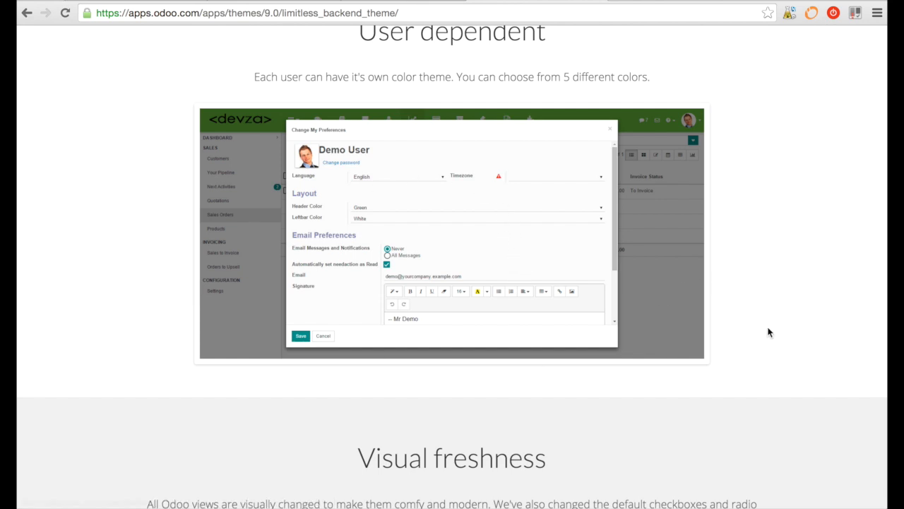
scroll(up, 3)
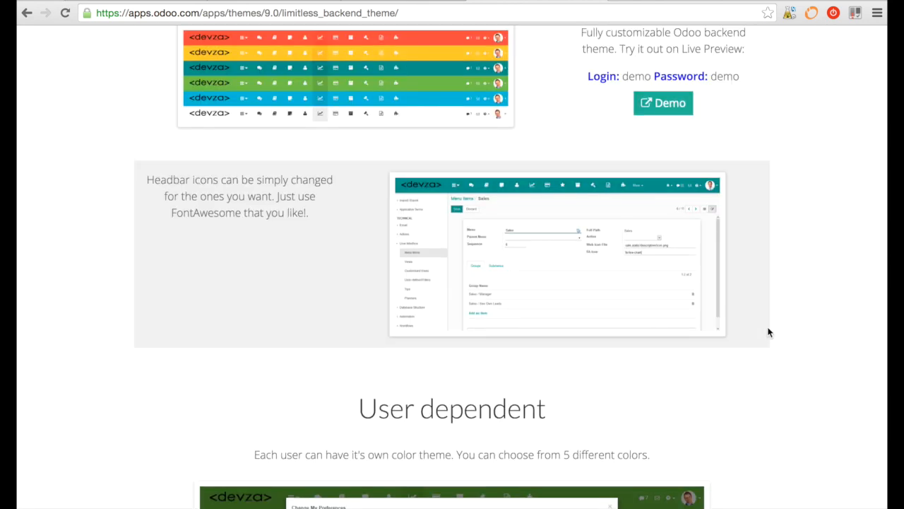
scroll(up, 3)
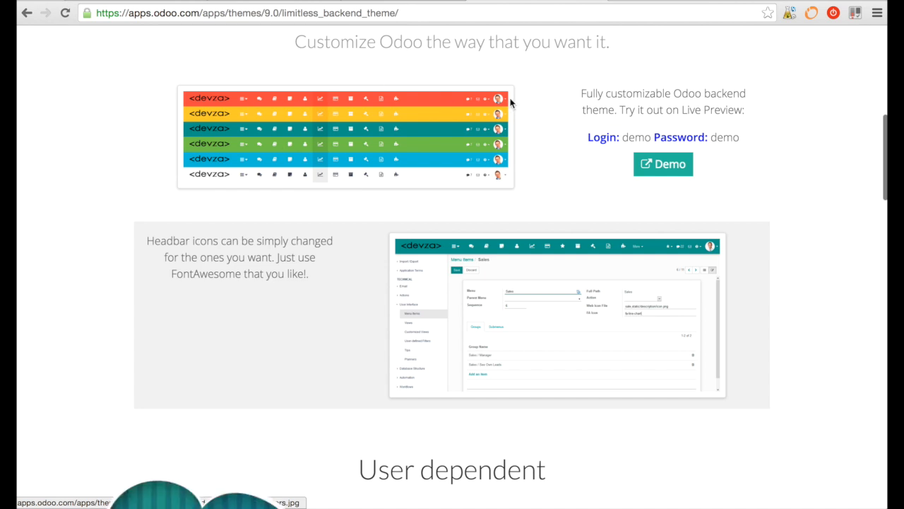
scroll(up, 3)
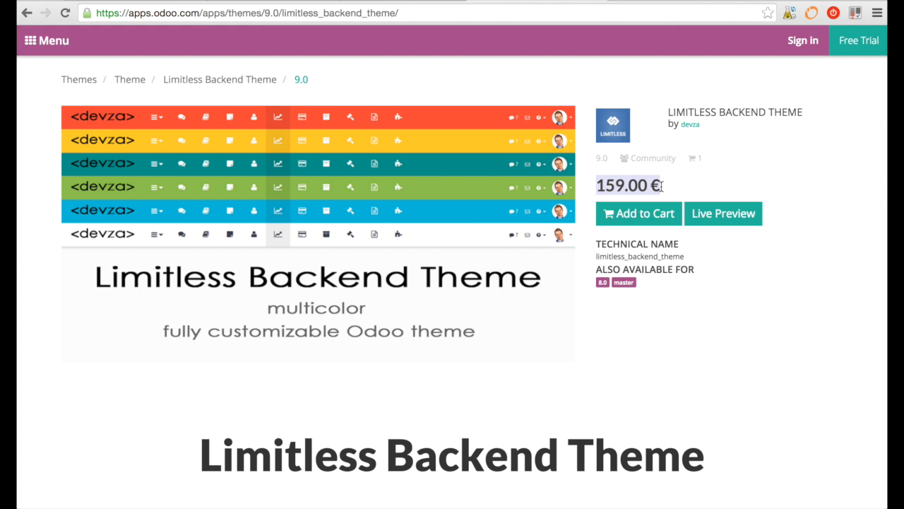
scroll(down, 3)
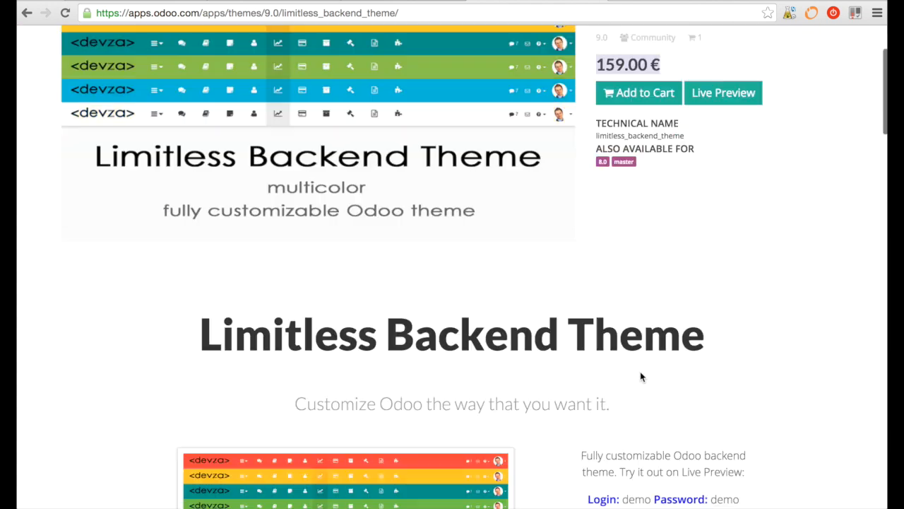
scroll(down, 3)
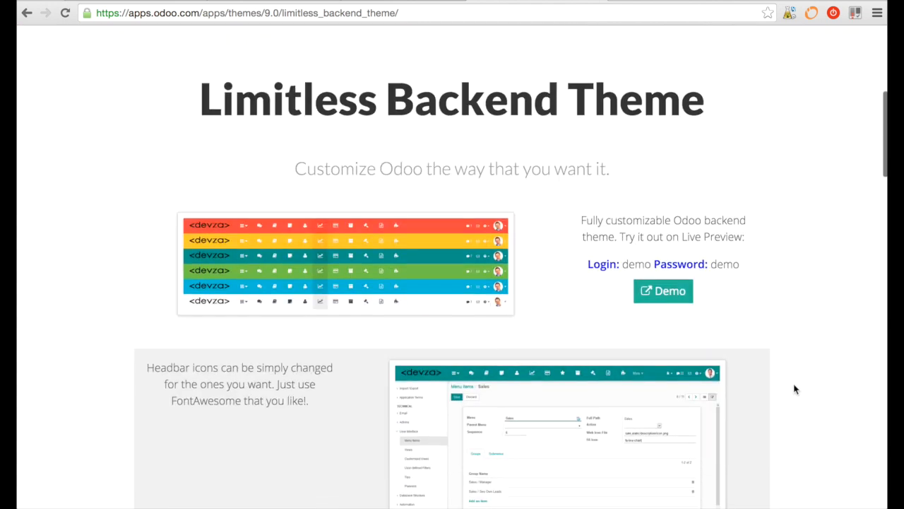
scroll(down, 3)
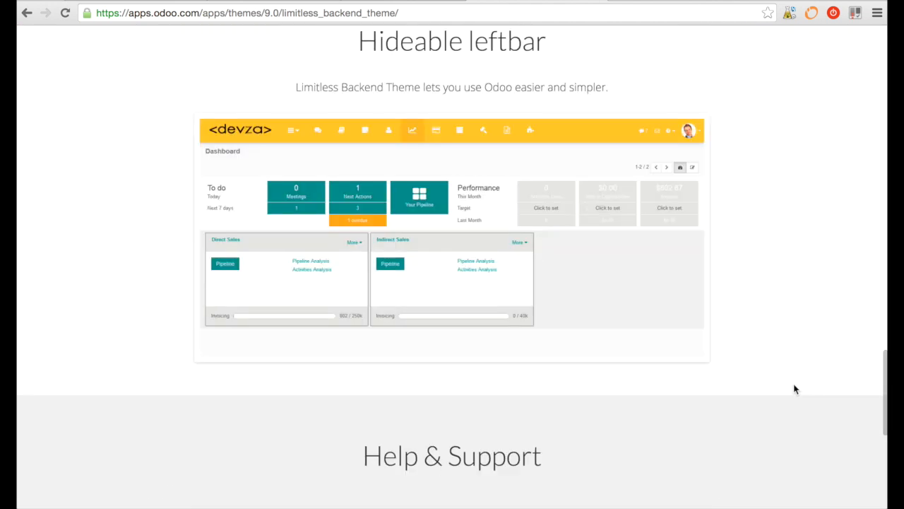
scroll(up, 3)
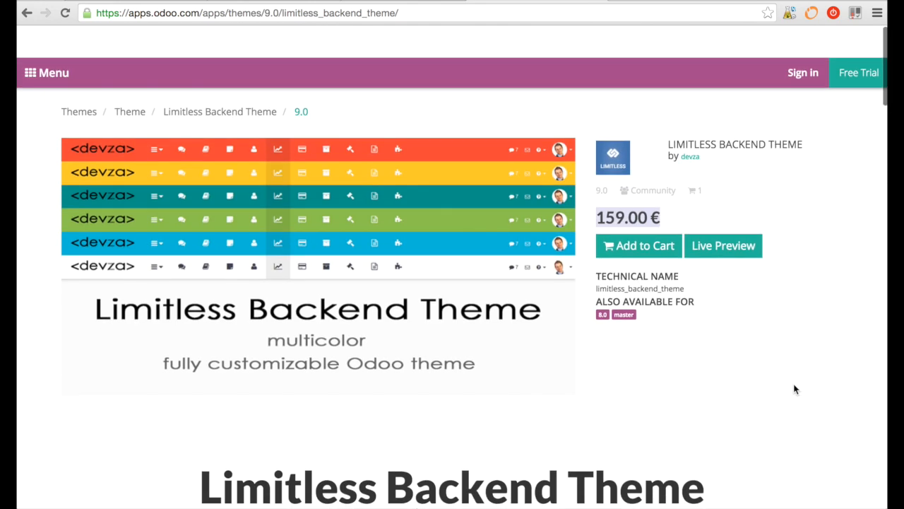